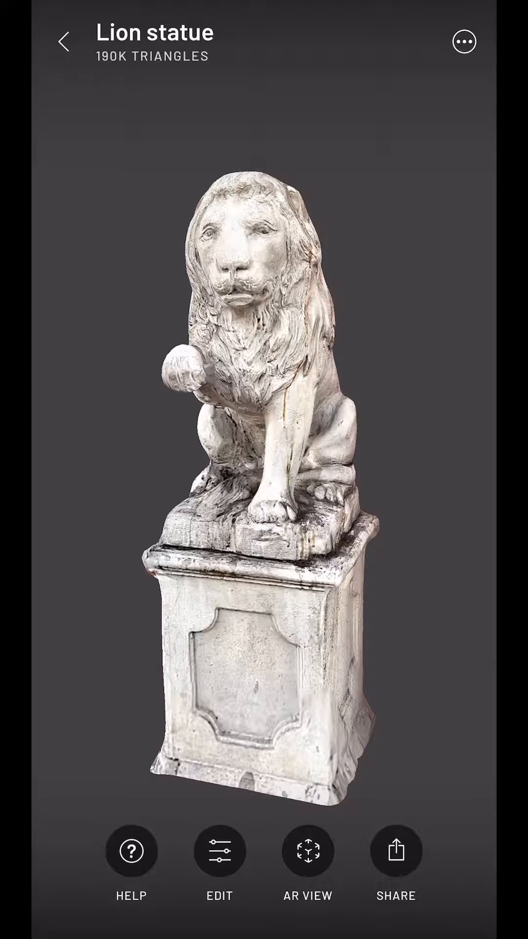
Bring up the sharing options for the Lion statue scan.
left_click(396, 850)
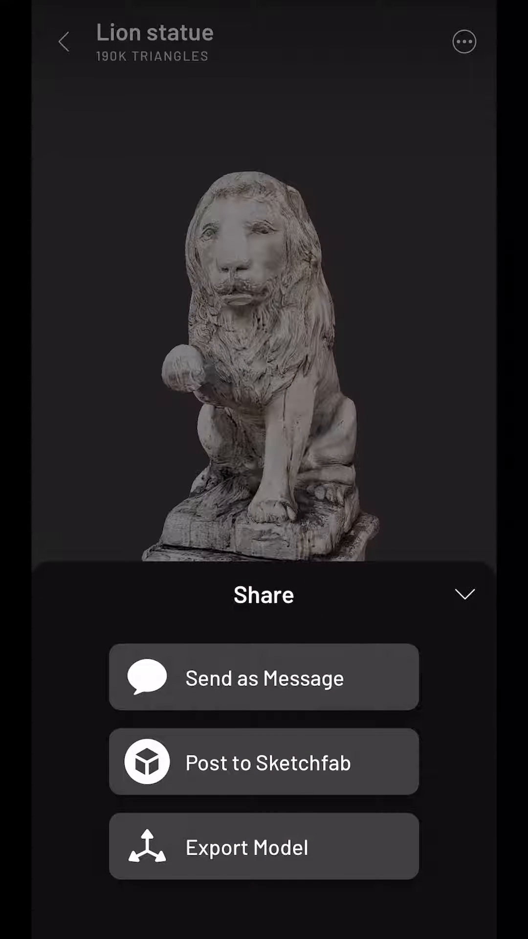
Choose Post to Sketchfab and complete the sketchfab.com sign-in to reach the post form.
left_click(263, 762)
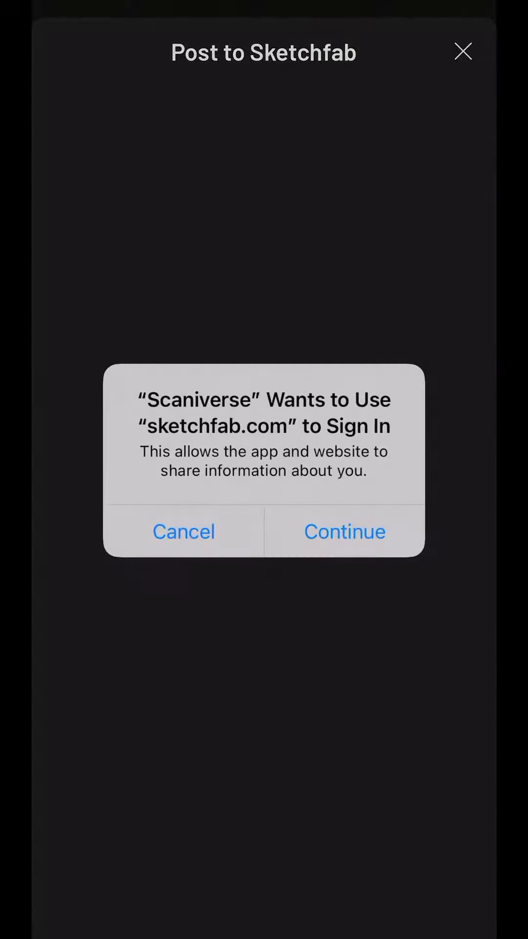
left_click(345, 532)
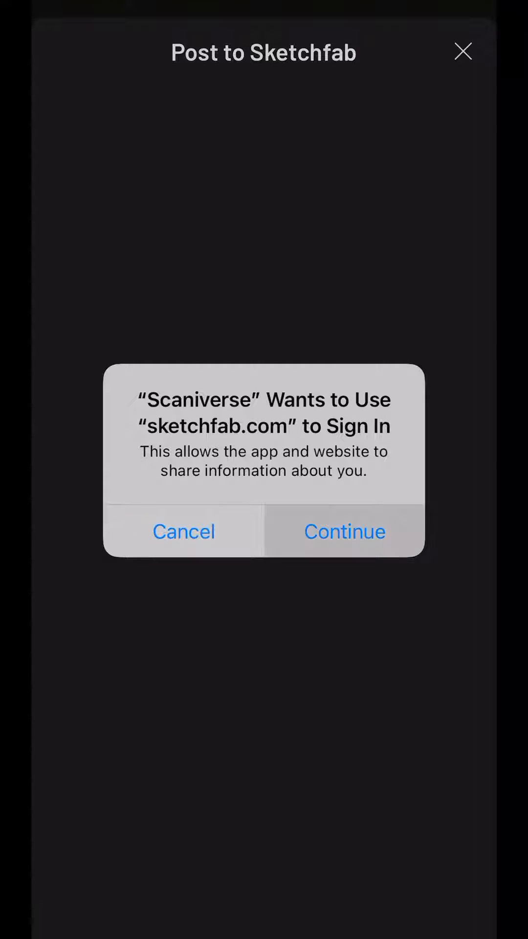
left_click(345, 532)
type("Lion statue")
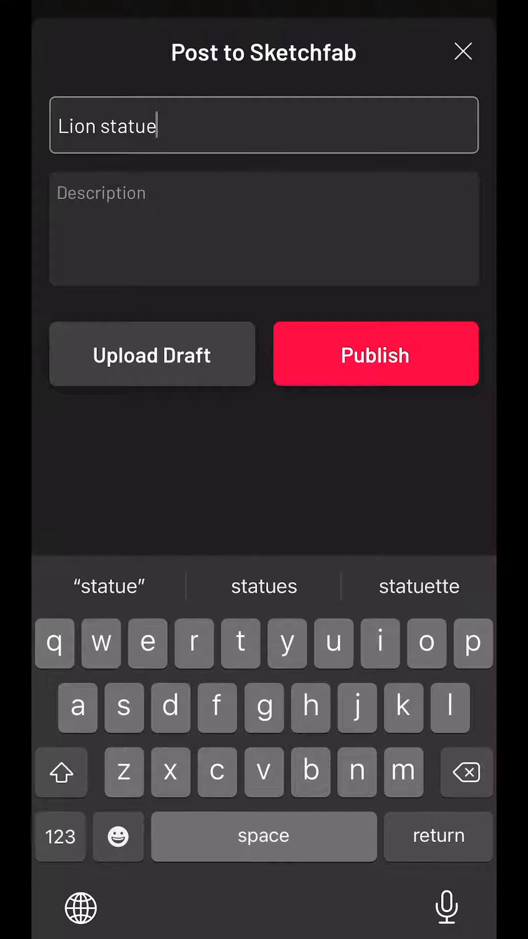
Enter the description "Seen on Adams Ave" for the Lion statue post.
left_click(263, 228)
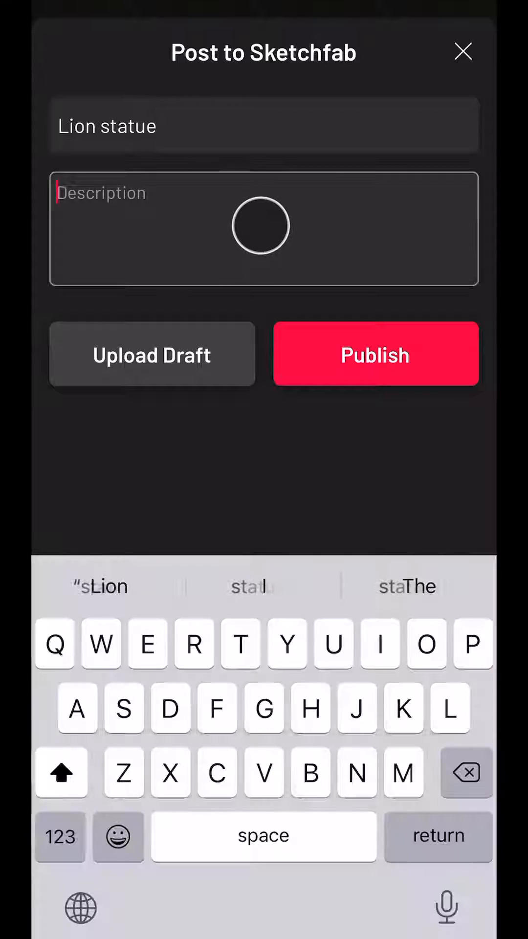
type("Seen on")
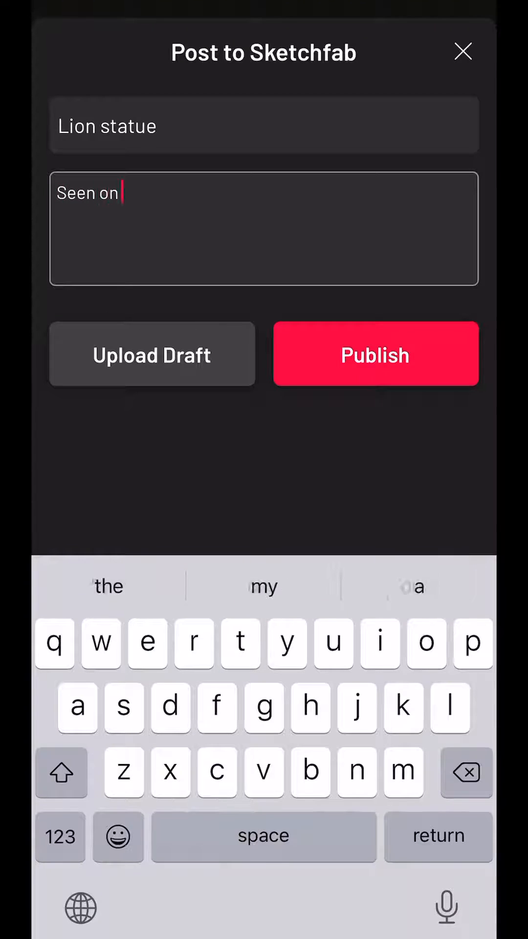
type("Adams Ave")
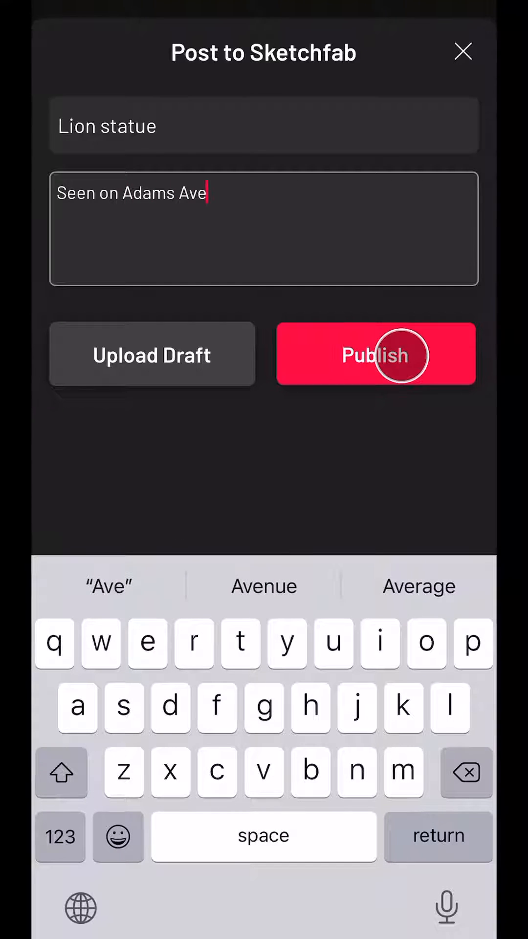
Publish the Lion statue model so its Sketchfab page shows it processing.
left_click(376, 354)
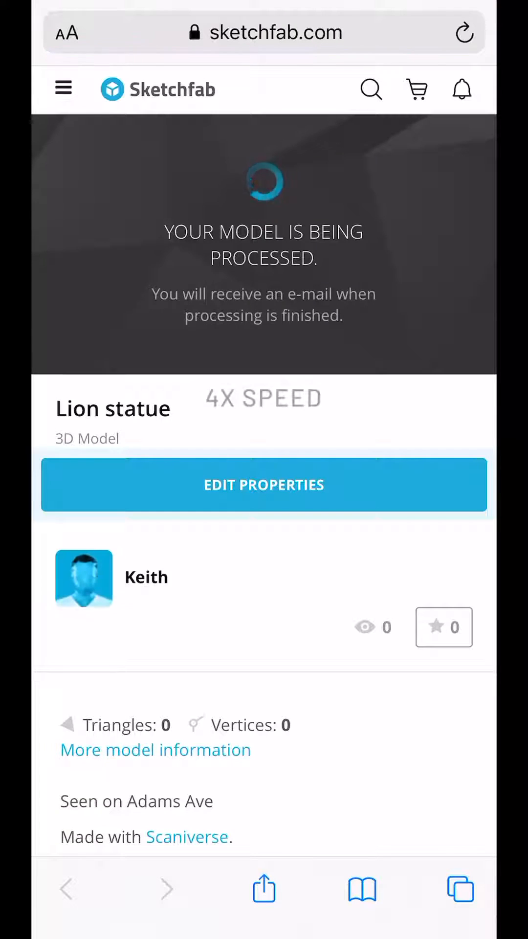